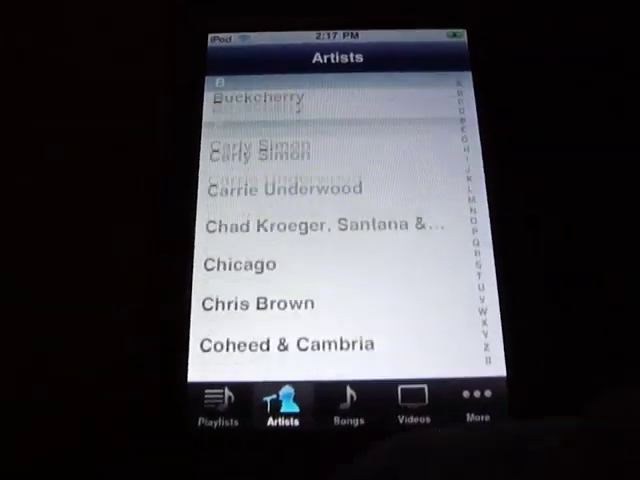
key("home")
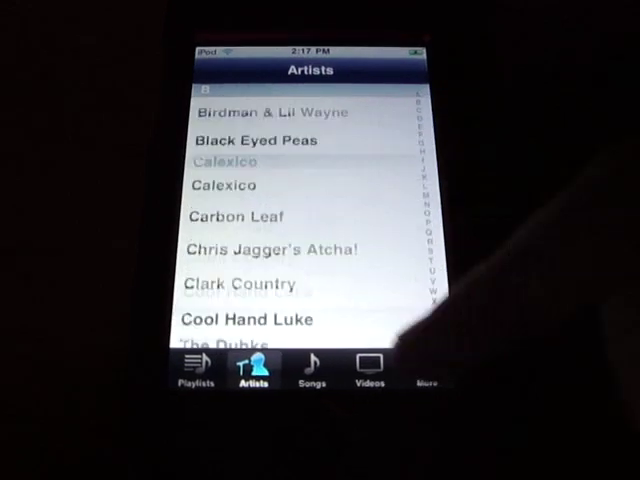
scroll("up", 3)
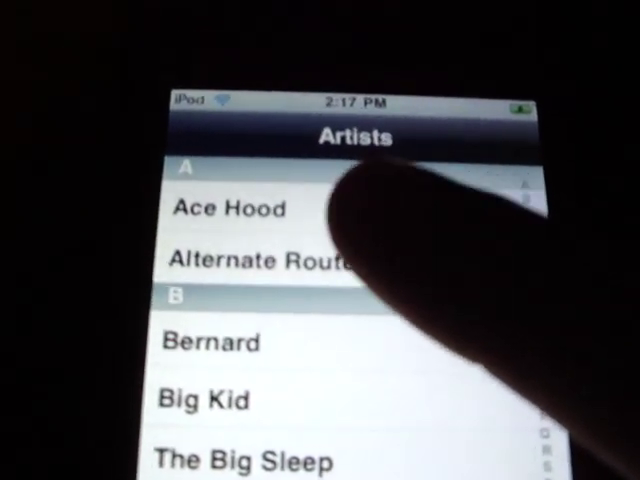